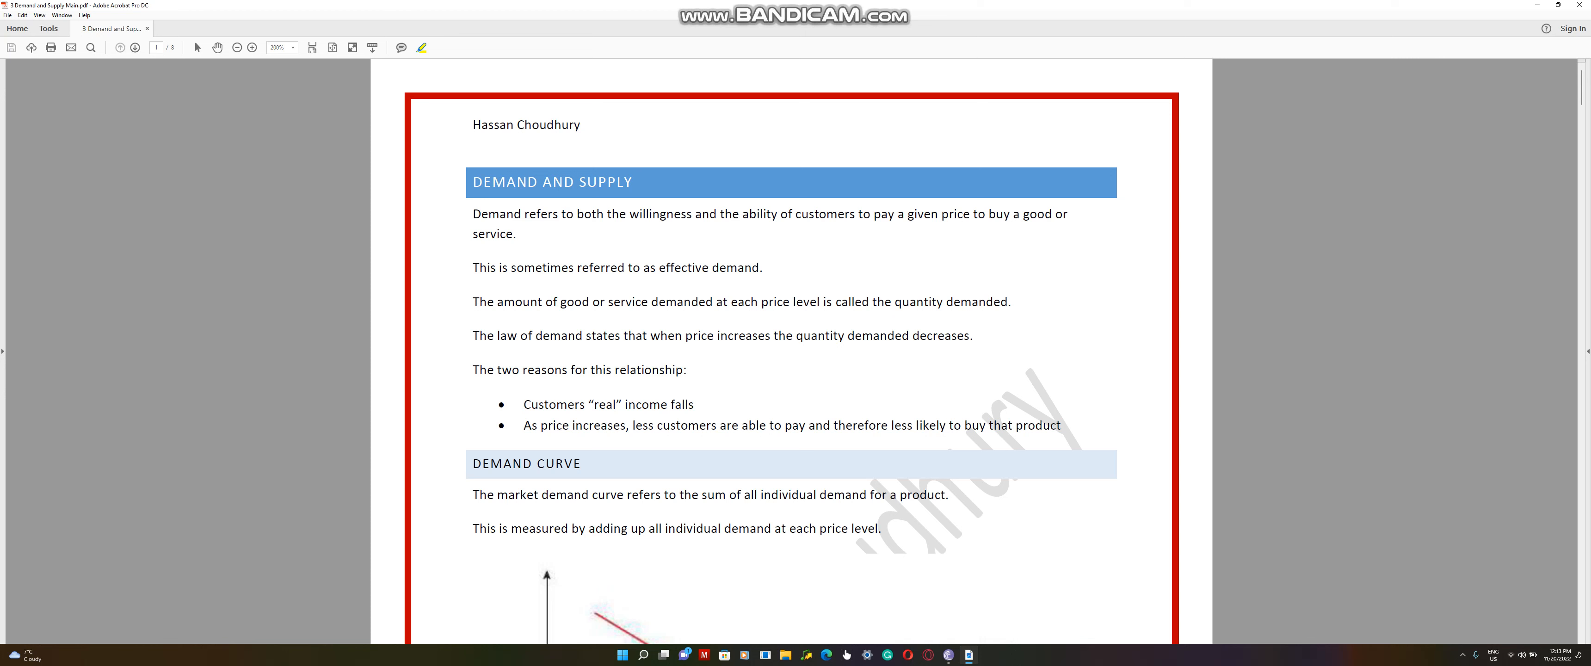
# Highlight 'willingness' and 'ability' in yellow in the opening definition of demand
pyautogui.doubleClick(660, 215)
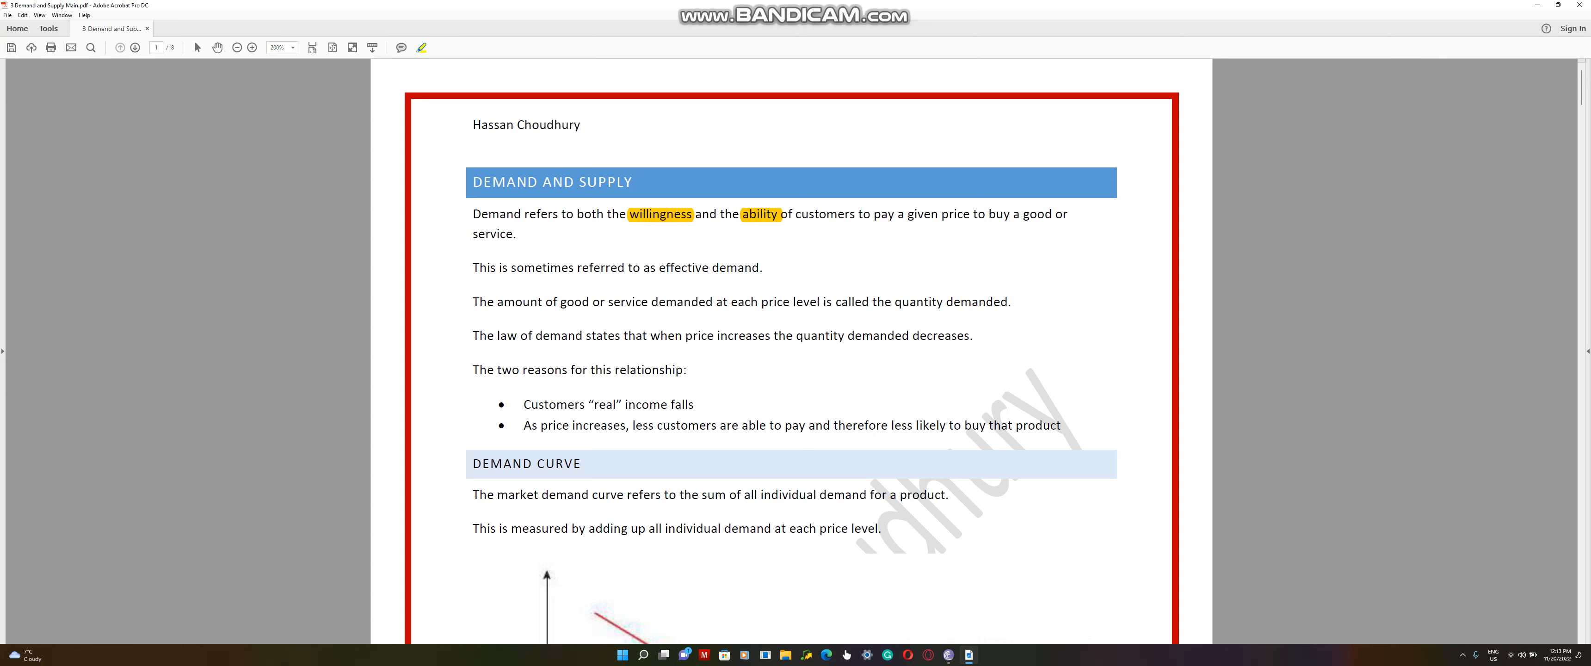
pyautogui.click(661, 215)
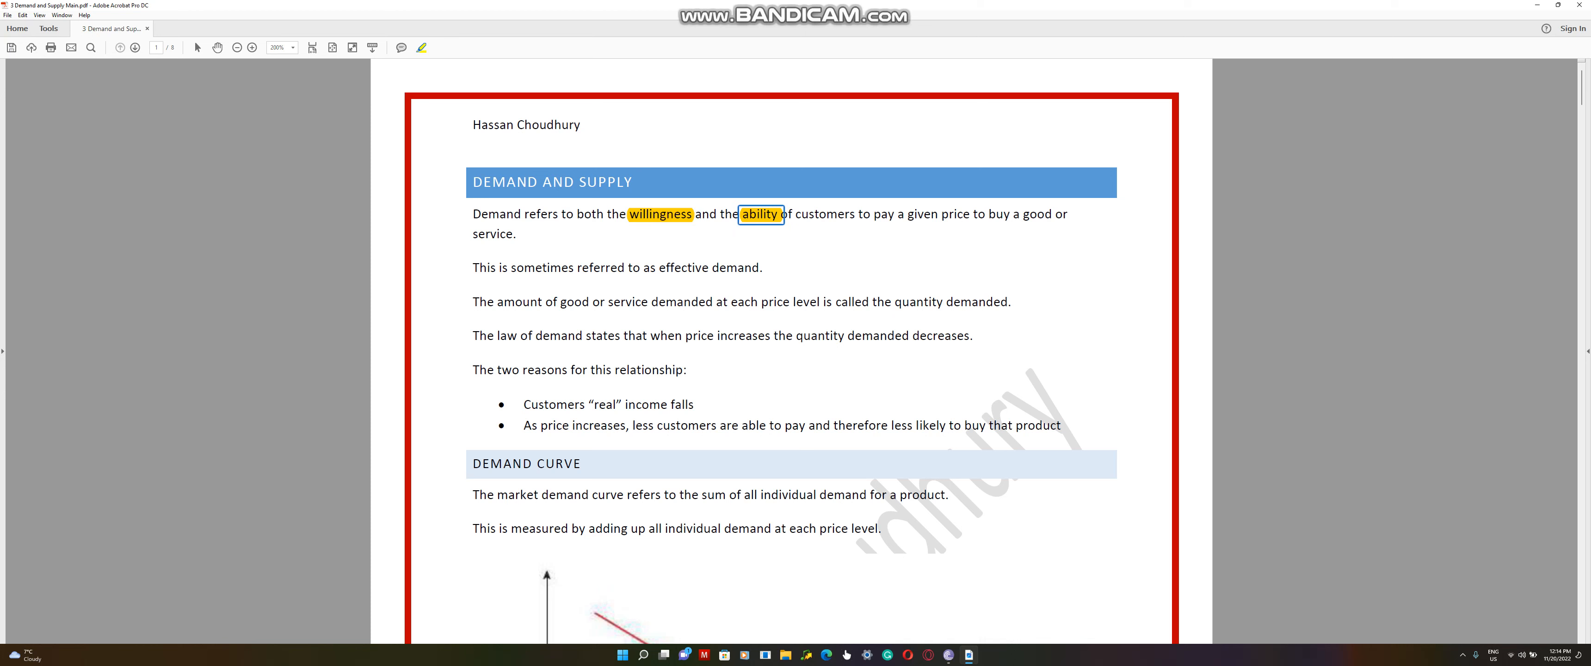
# Highlight 'effective demand', 'amount of good or service', 'each price level', 'quantity demanded' and 'law of demand' in yellow
pyautogui.moveTo(656, 268); pyautogui.dragTo(762, 267)
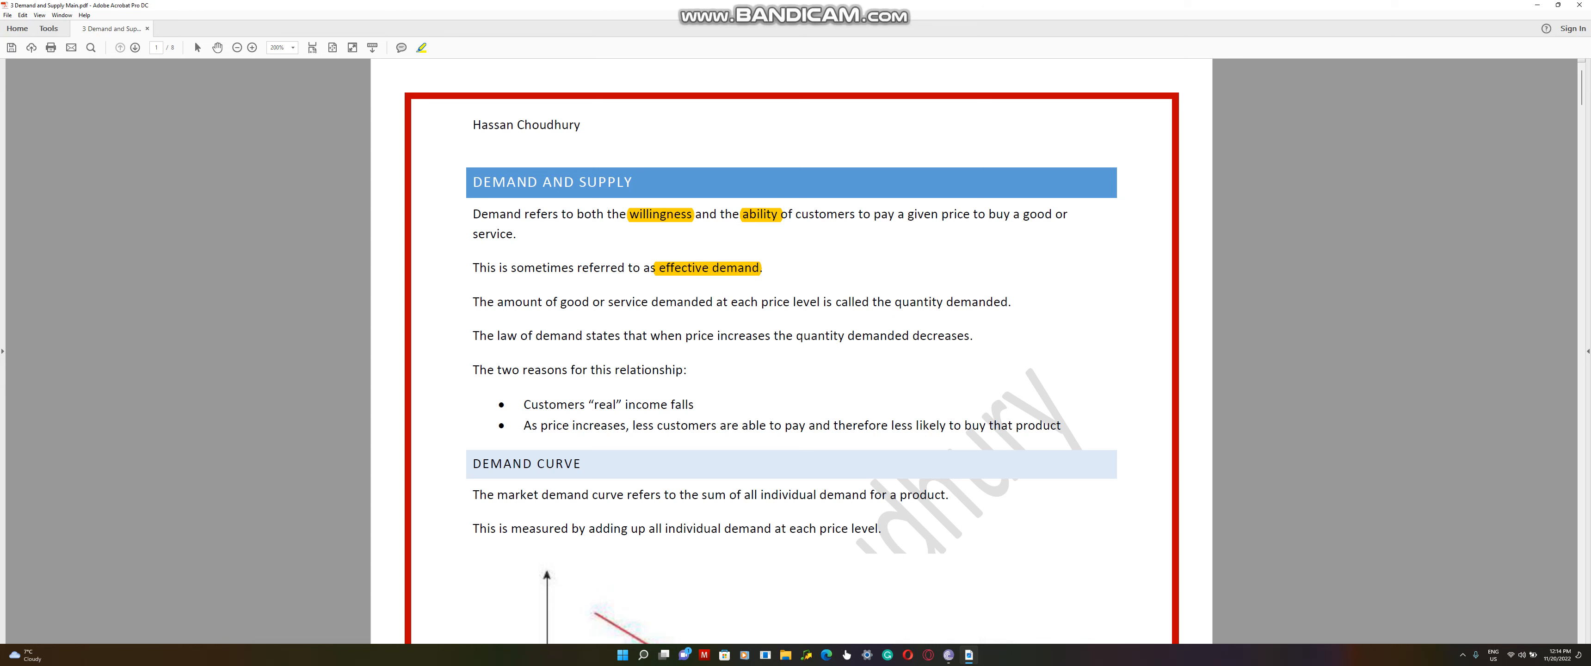
pyautogui.moveTo(498, 302); pyautogui.dragTo(649, 301)
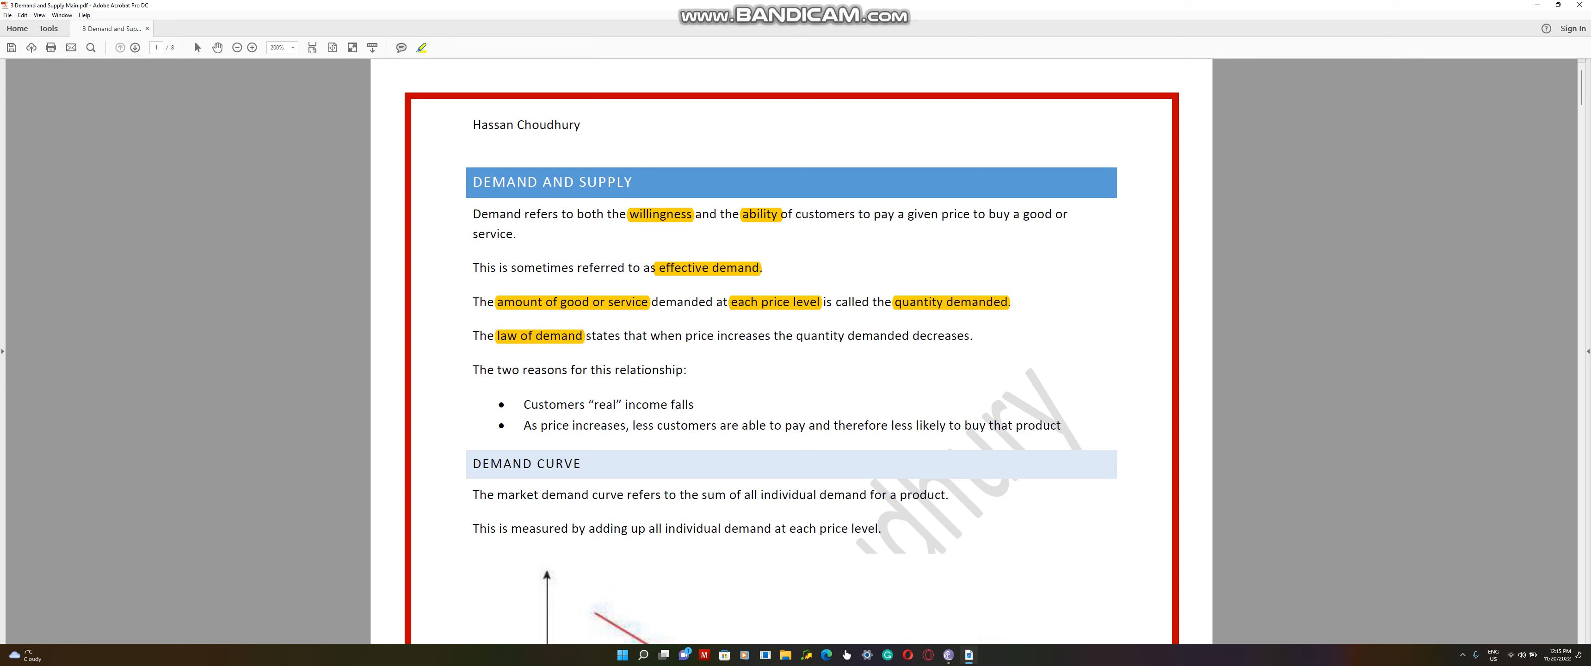
# Scroll down until Figure 3.1 The demand curve with its price and quantity axes is in view
pyautogui.scroll(-3)
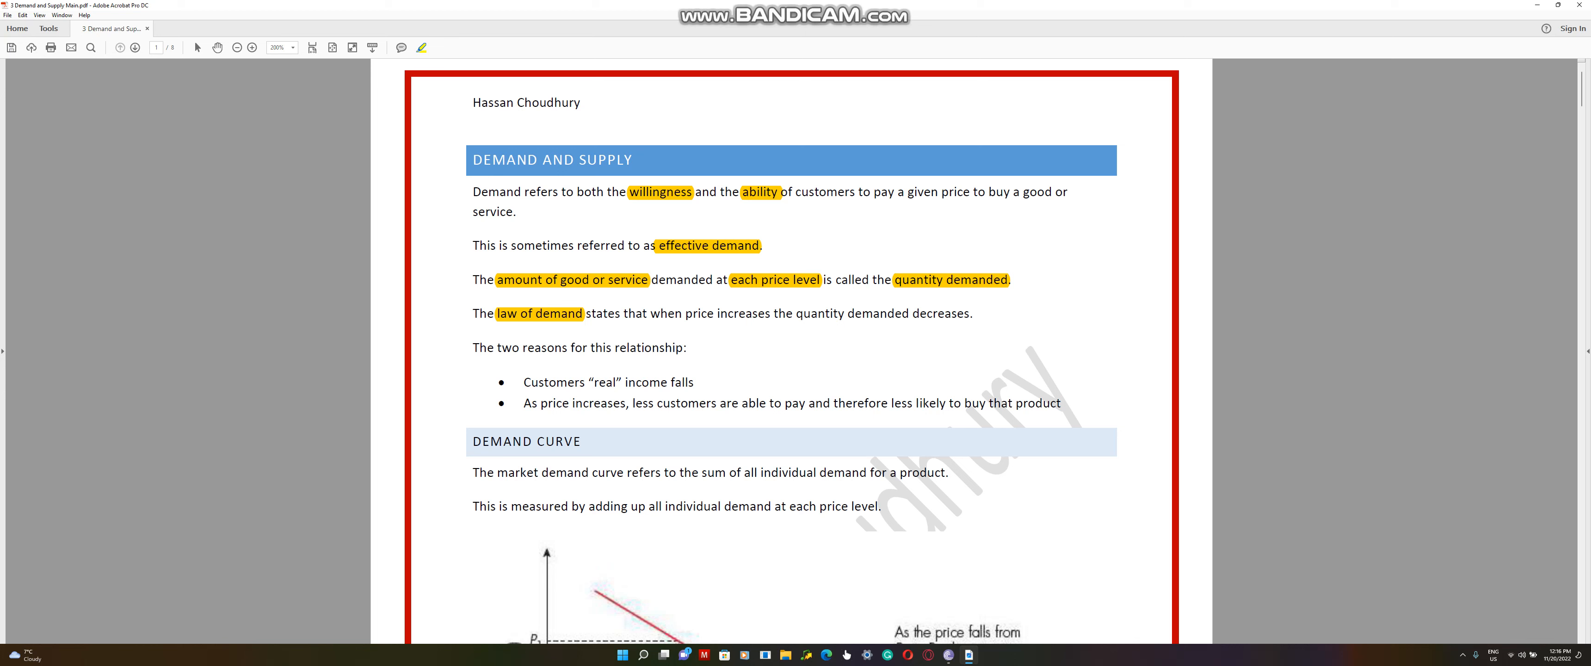
pyautogui.scroll(-3)
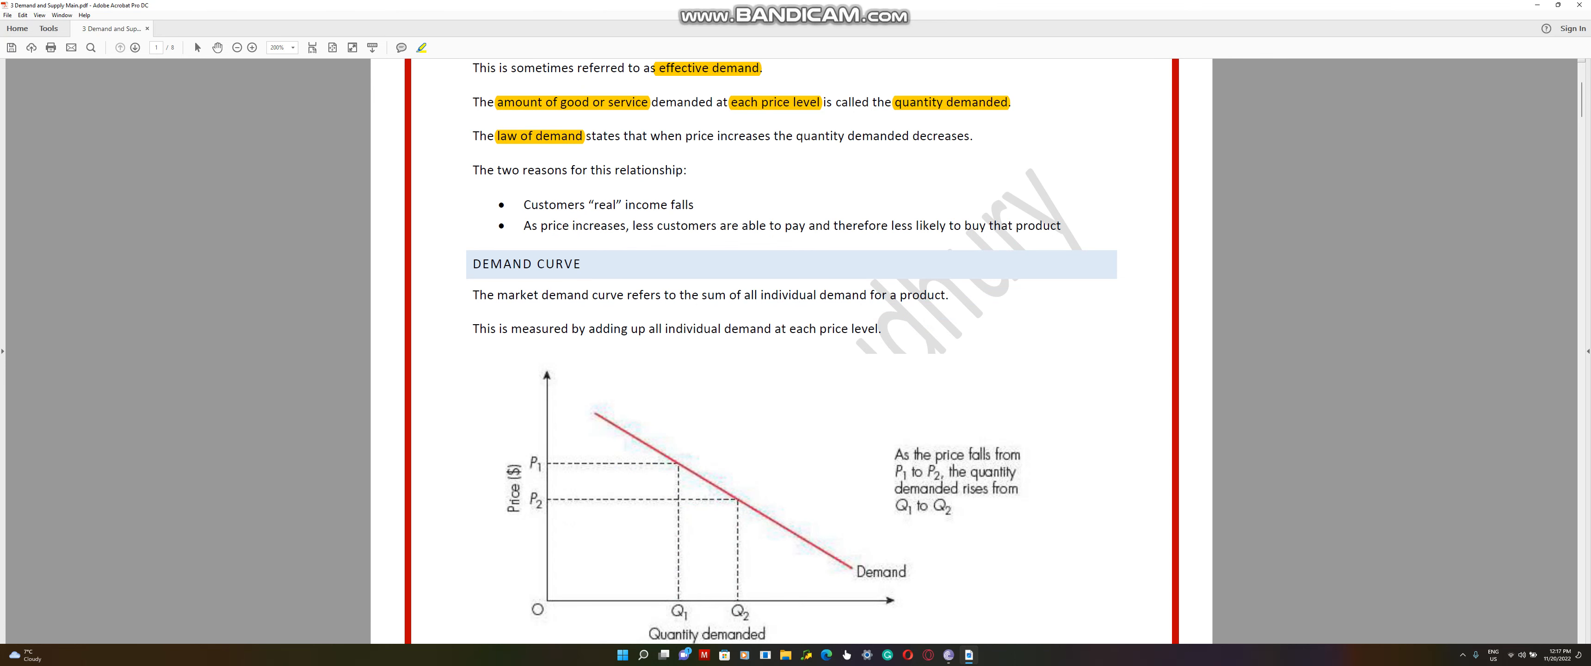
pyautogui.scroll(-3)
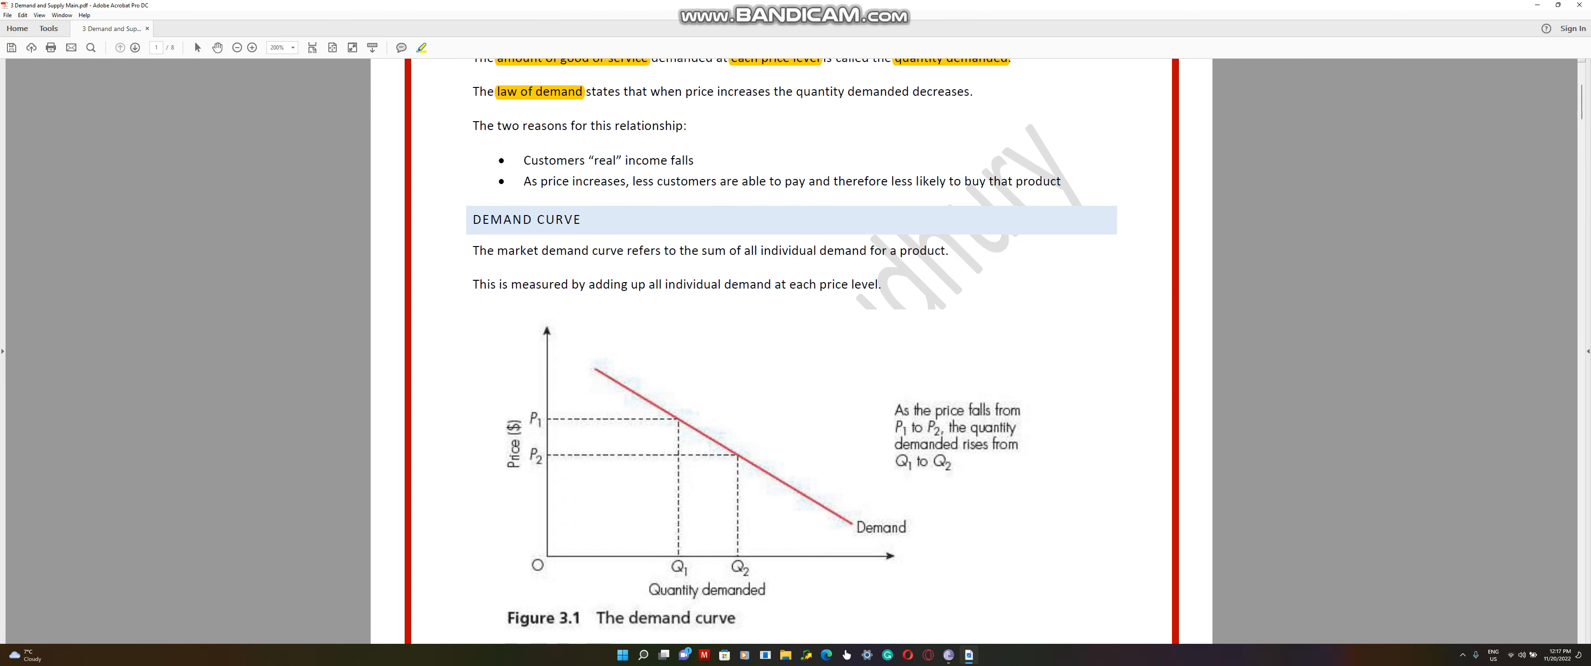
# Scroll down to the DETRIMENTS OF DEMAND page listing habits, income, substitutes and advertising
pyautogui.scroll(-3)
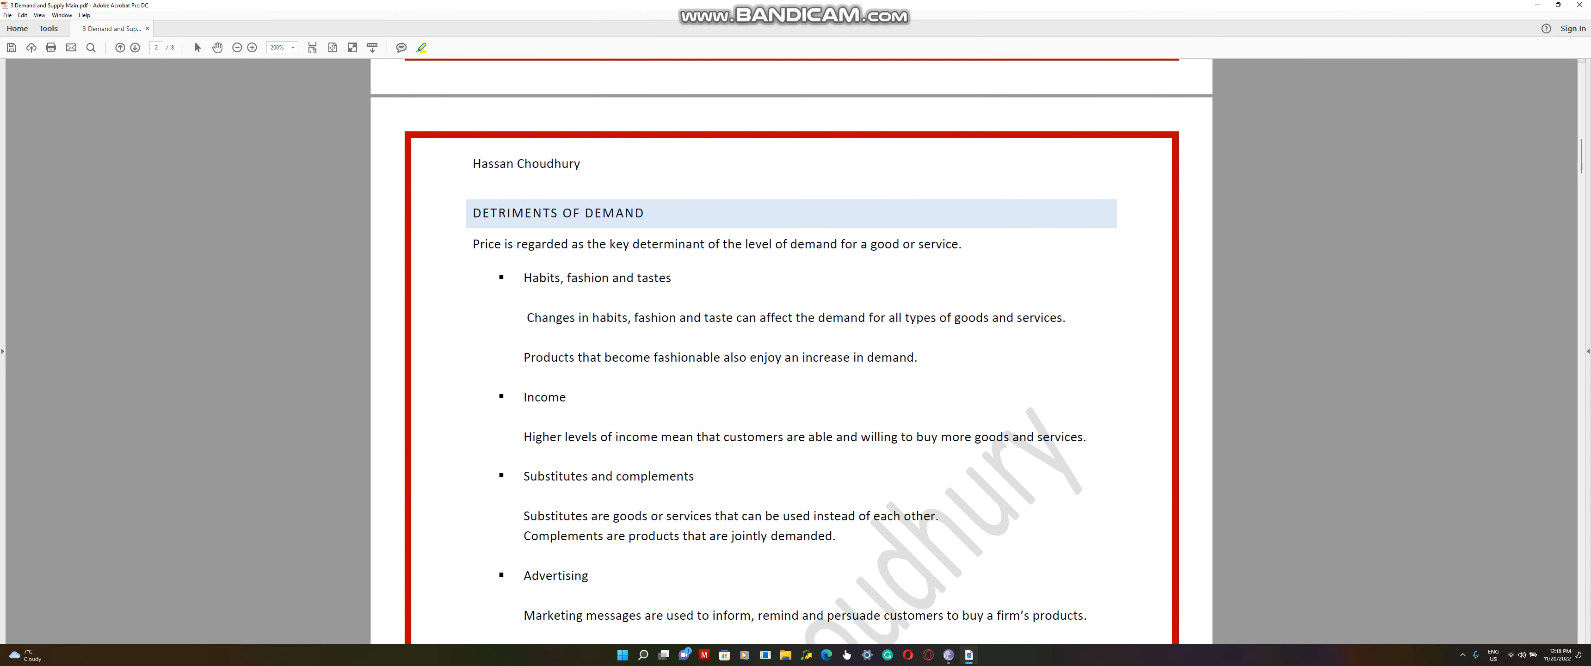
pyautogui.scroll(-3)
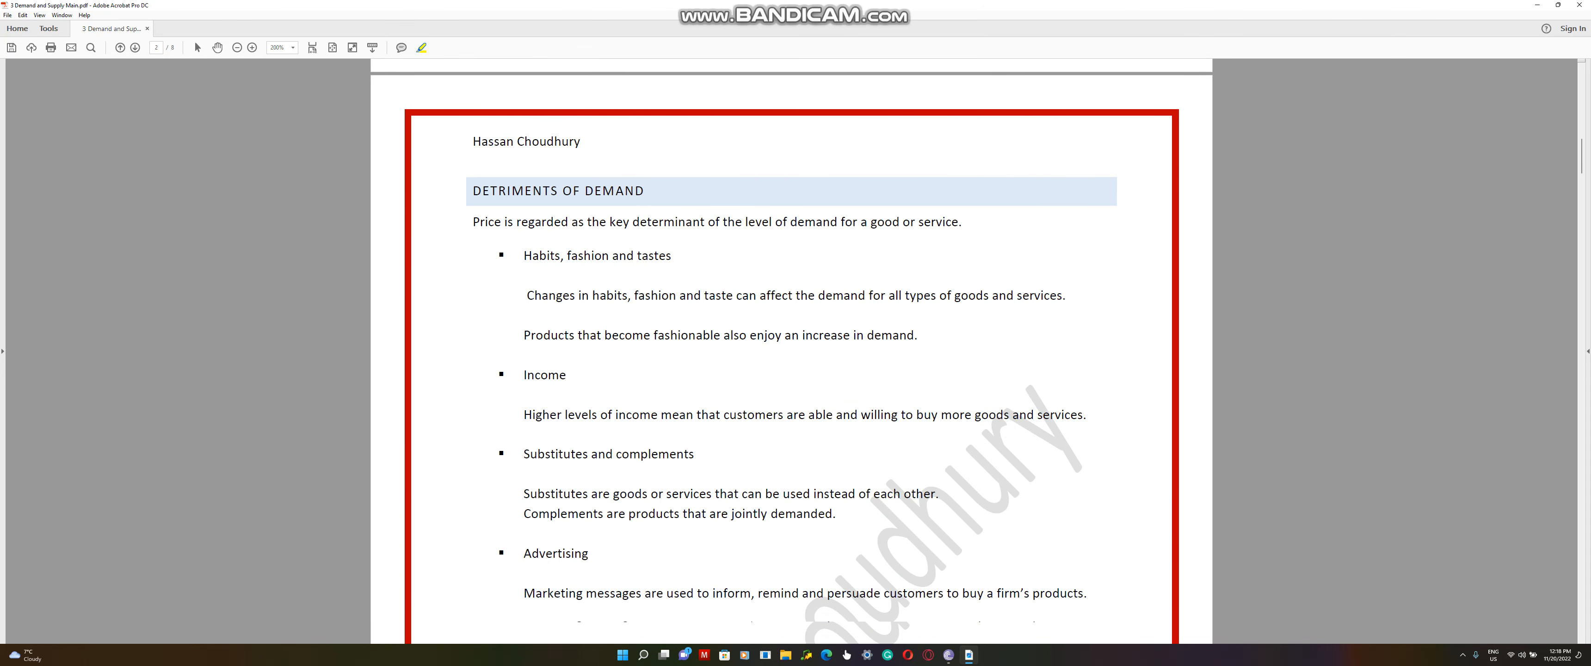
pyautogui.scroll(-3)
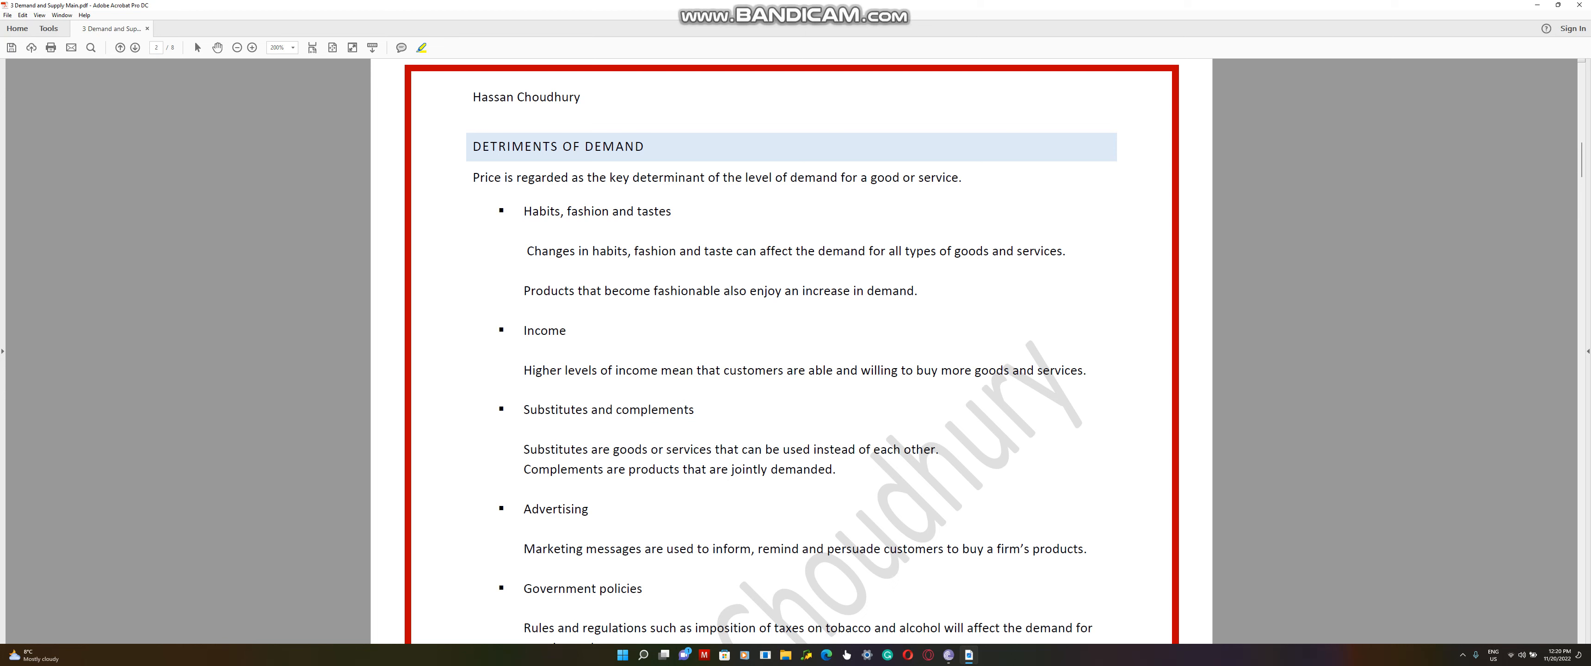
# Highlight 'Higher levels of income' in yellow under the Income factor and scroll further down the list
pyautogui.moveTo(522, 370); pyautogui.dragTo(659, 370)
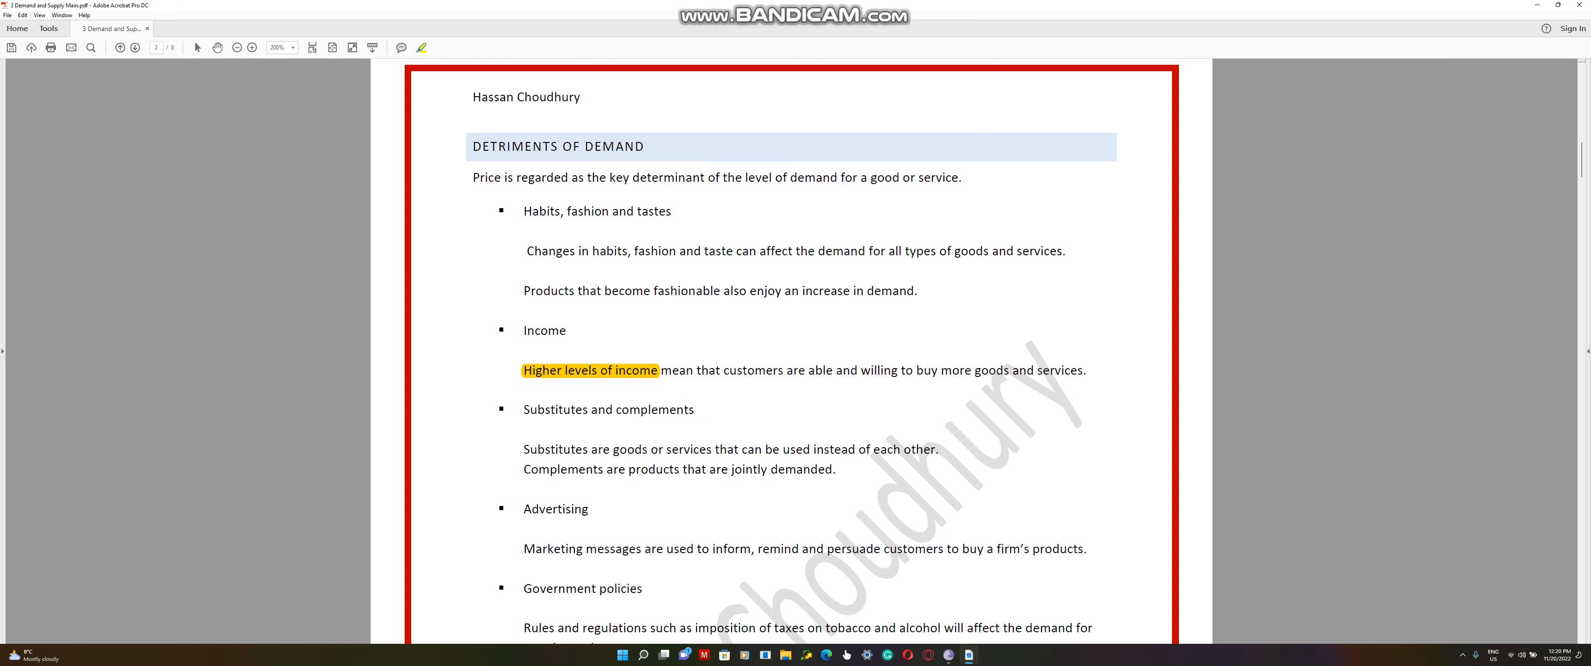
pyautogui.scroll(-3)
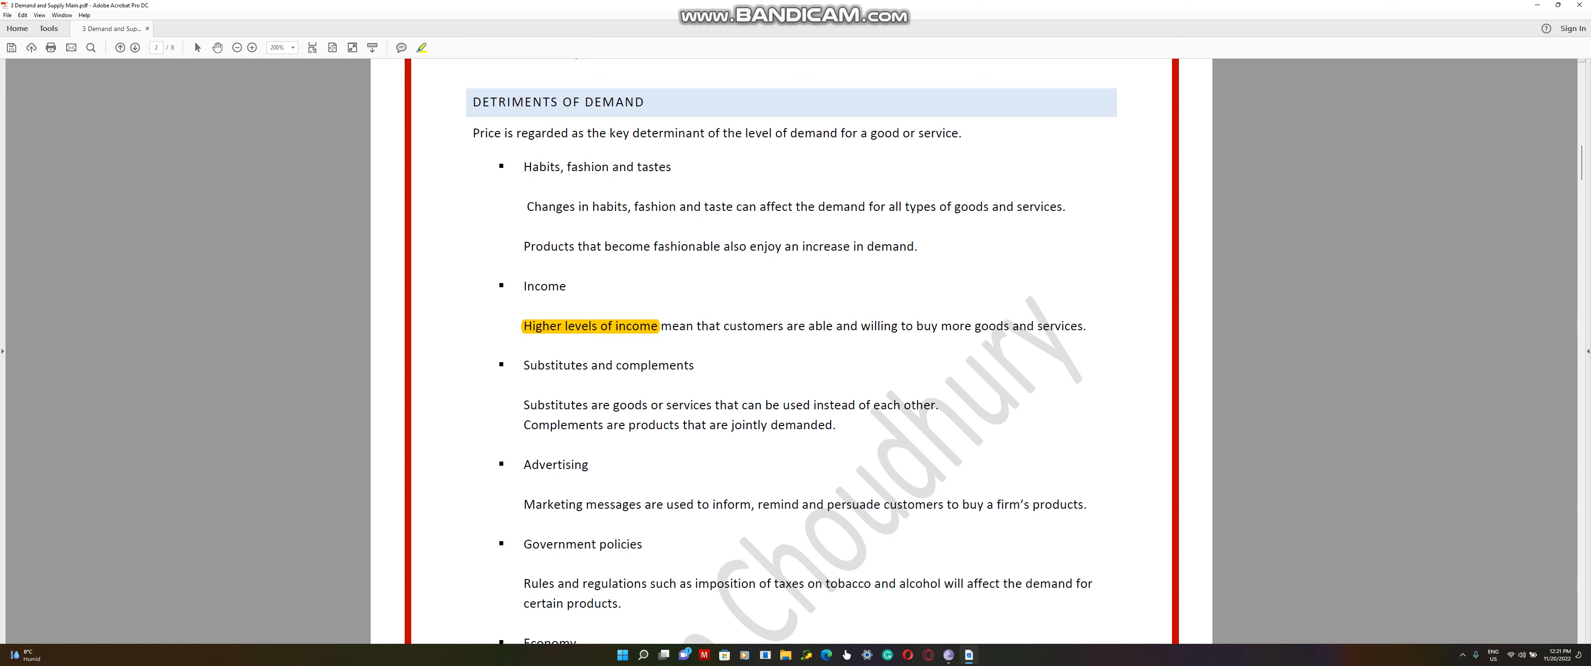
pyautogui.scroll(-3)
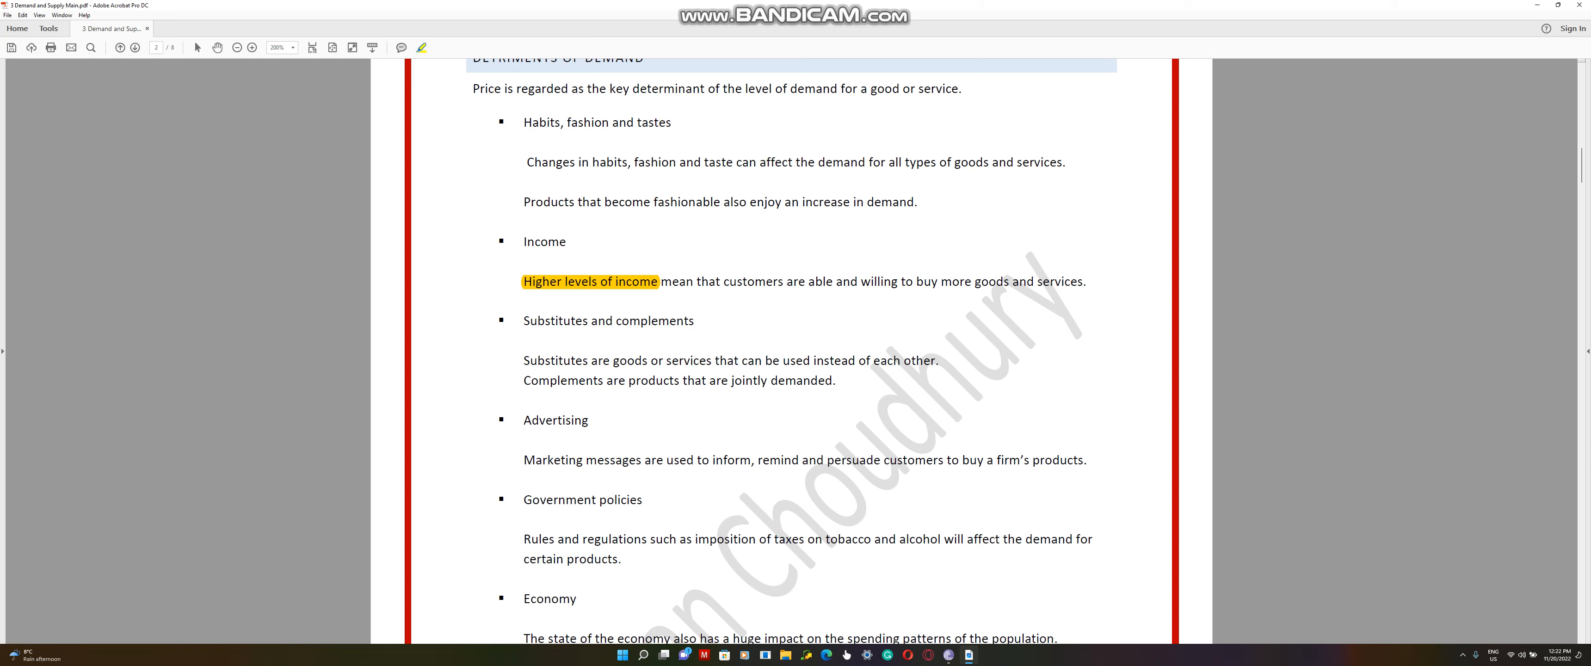
pyautogui.scroll(-3)
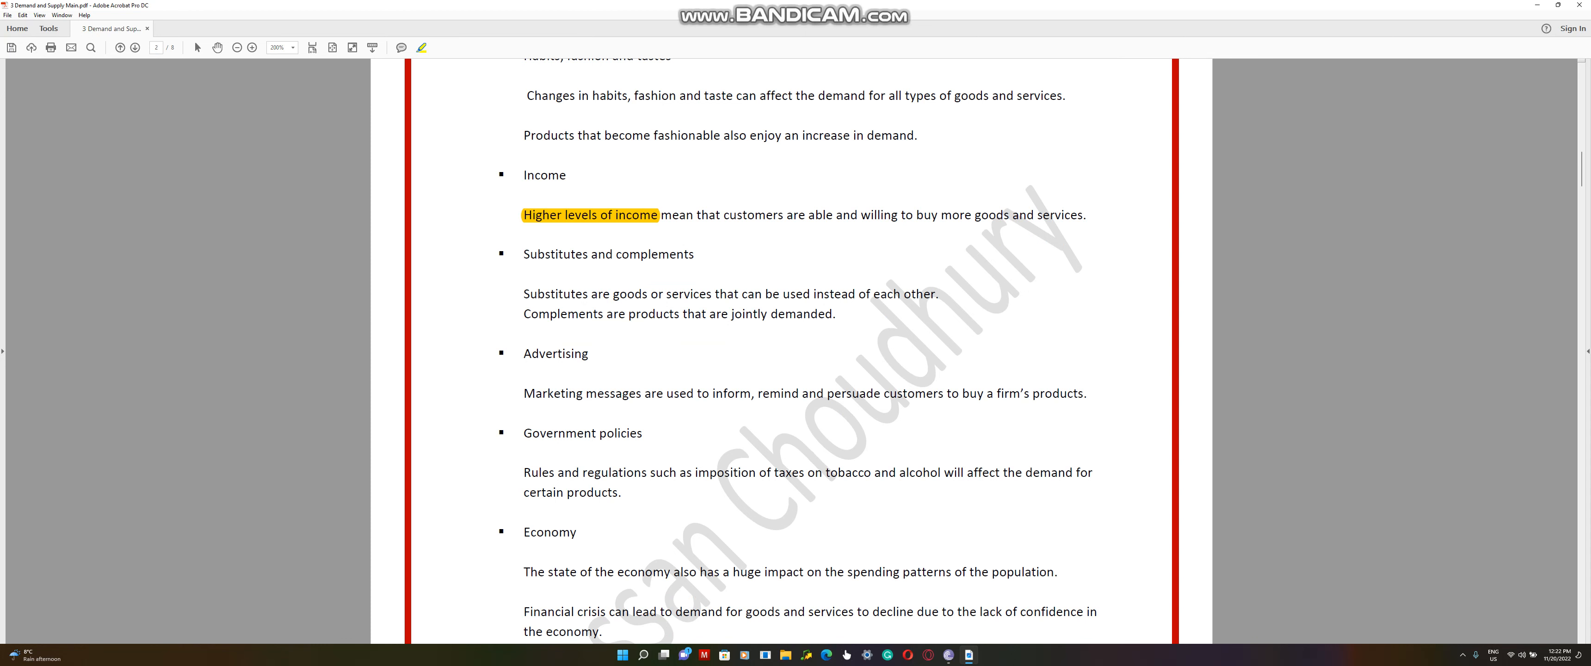
pyautogui.scroll(-3)
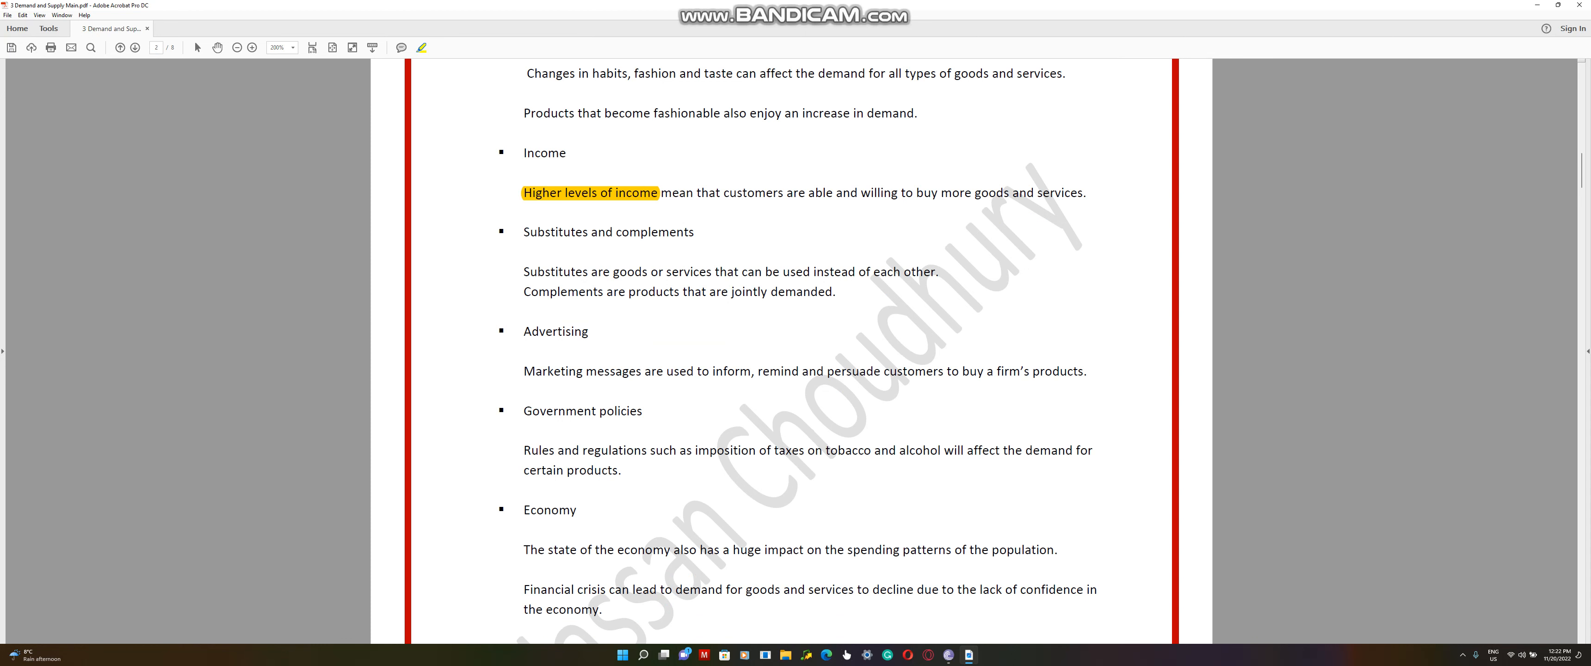